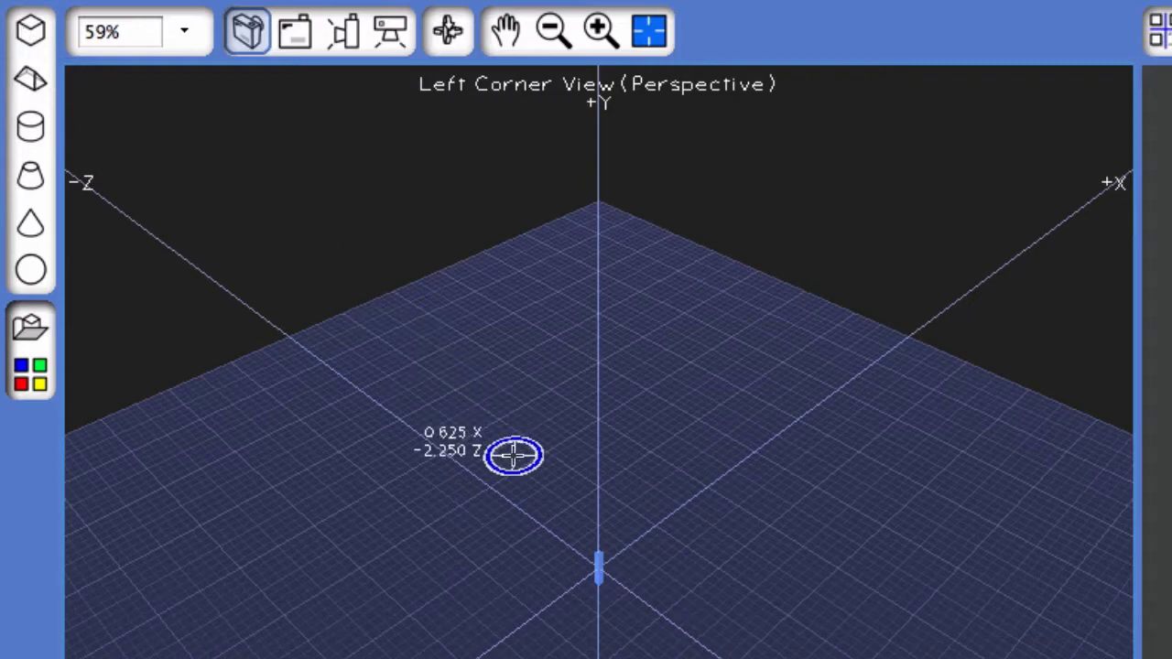
# Drag out the square orange box base on the ground grid, sizing its width and depth
pyautogui.moveTo(511, 455); pyautogui.dragTo(682, 451)
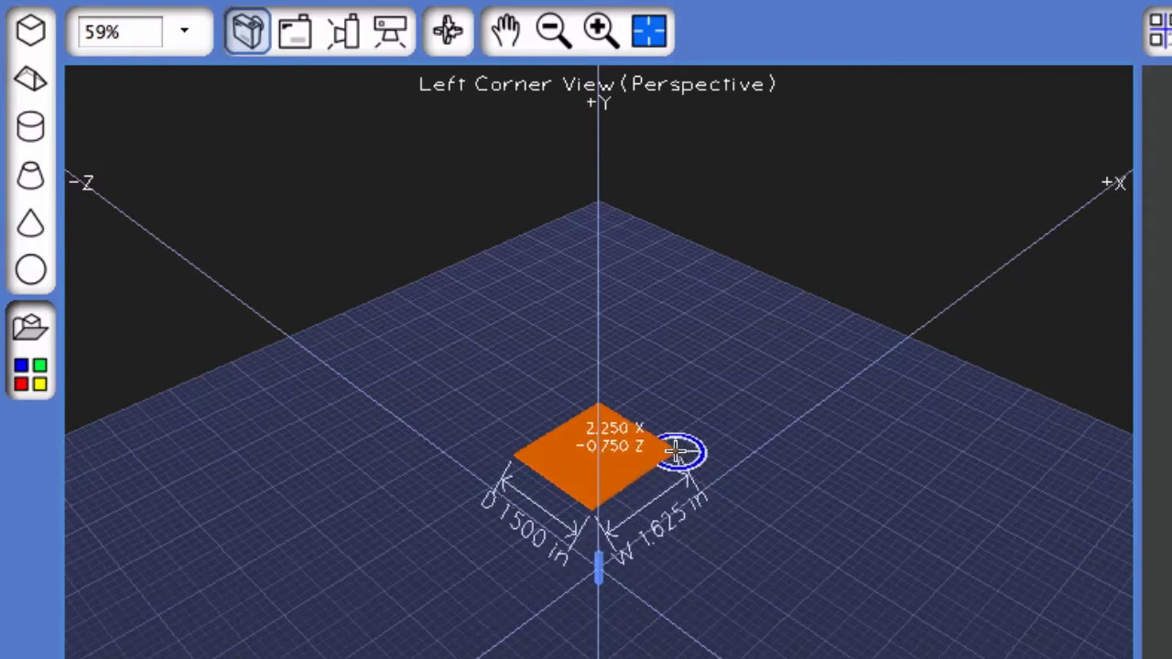
pyautogui.moveTo(677, 448); pyautogui.dragTo(687, 350)
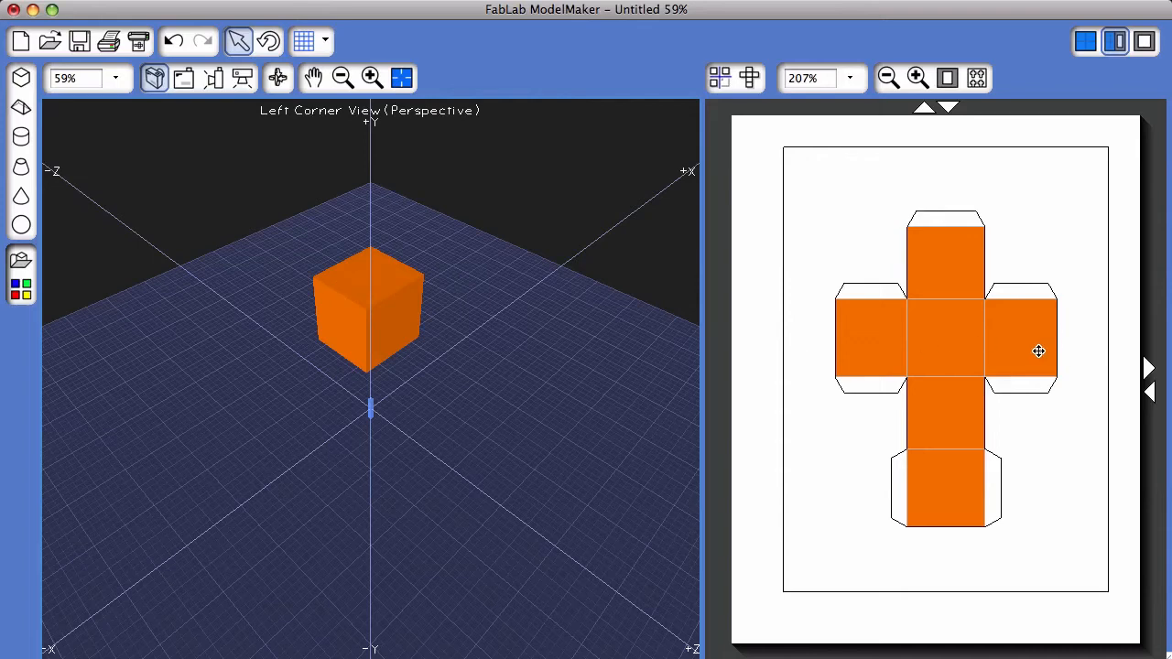
pyautogui.moveTo(1031, 353)
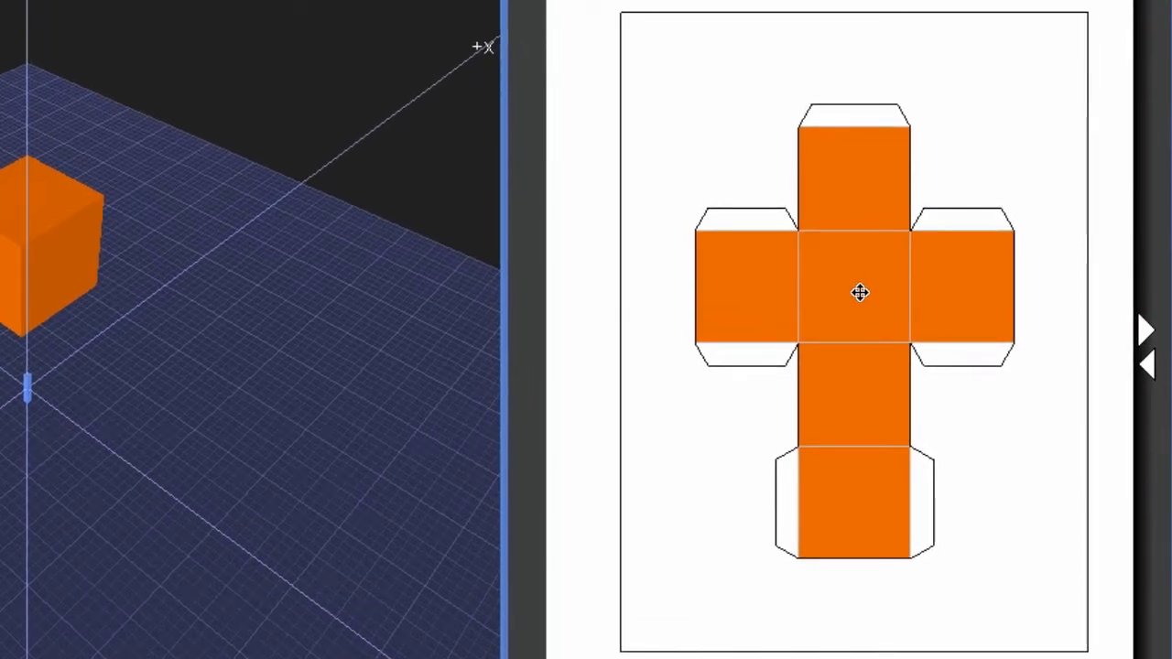
# Apply Separate Net from the cube net's context menu to split it into two strips
pyautogui.rightClick(858, 293)
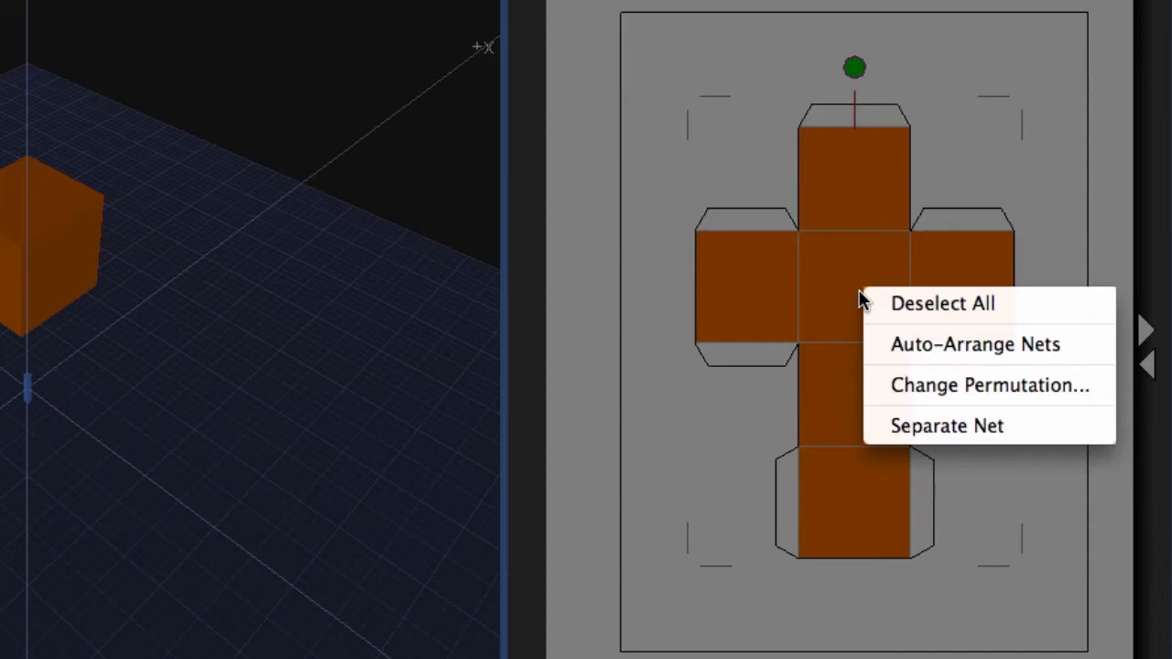
pyautogui.moveTo(877, 329)
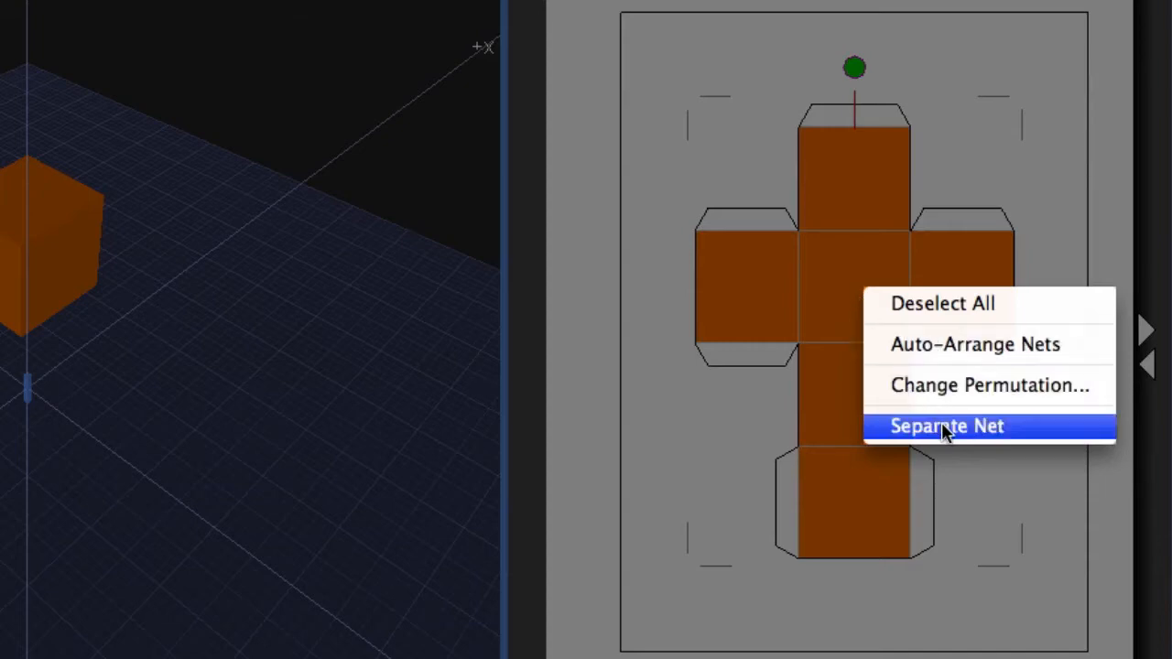
pyautogui.click(946, 426)
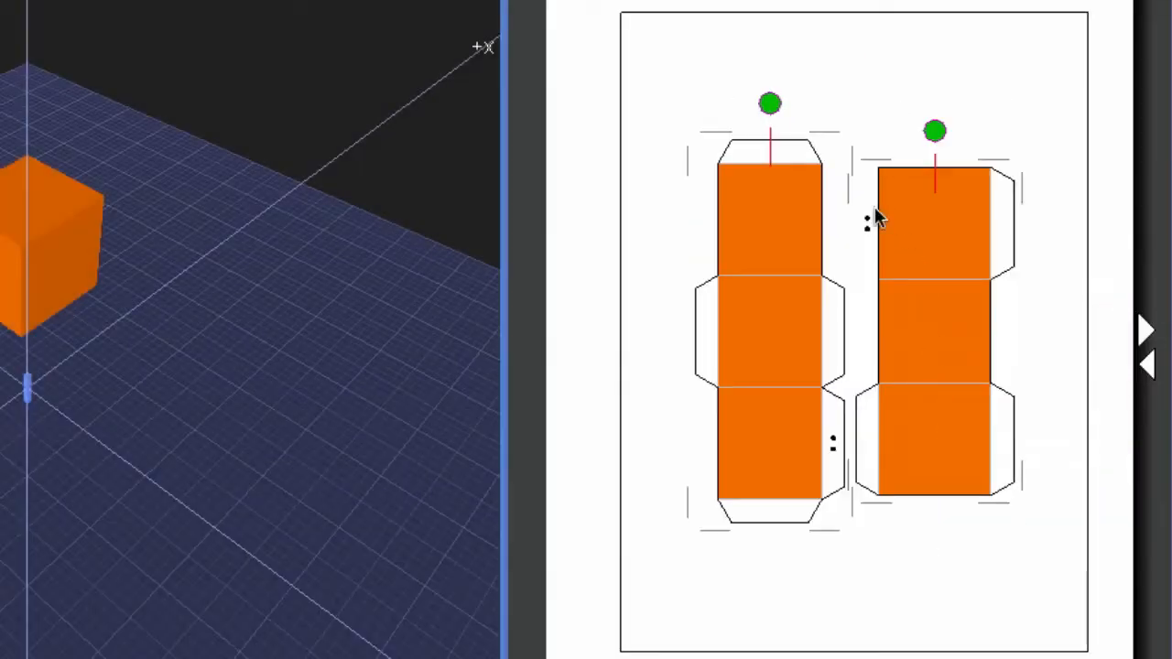
pyautogui.moveTo(776, 229)
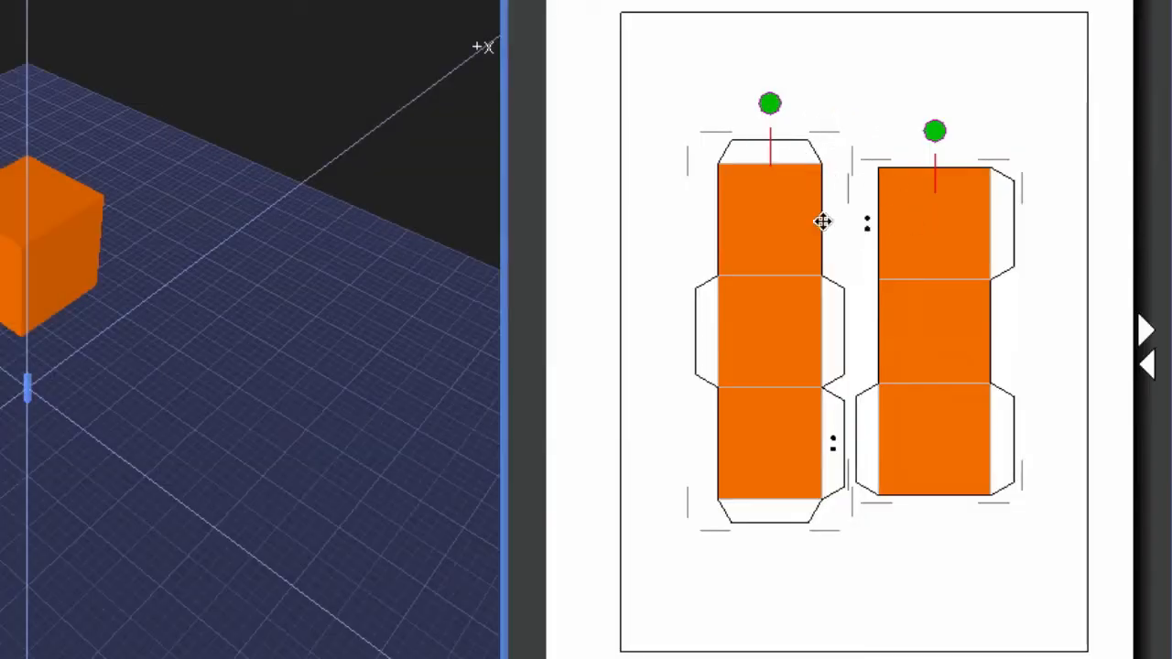
pyautogui.moveTo(834, 39)
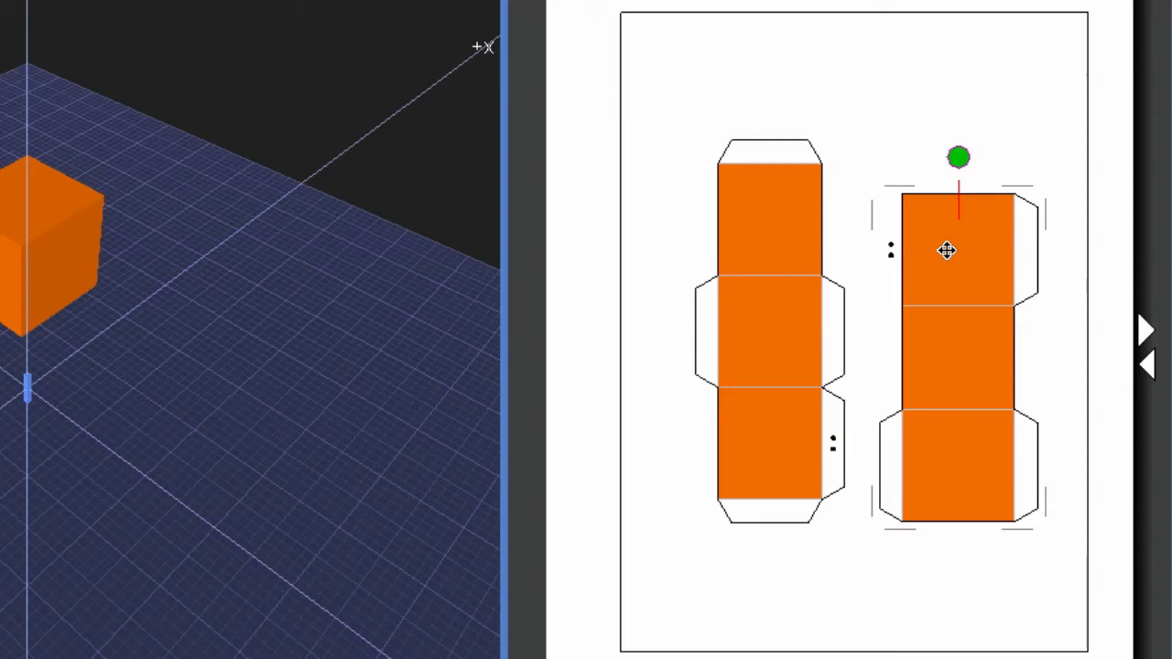
# Nudge the right-hand three-face strip slightly upward beside the first strip
pyautogui.moveTo(947, 251); pyautogui.dragTo(947, 228)
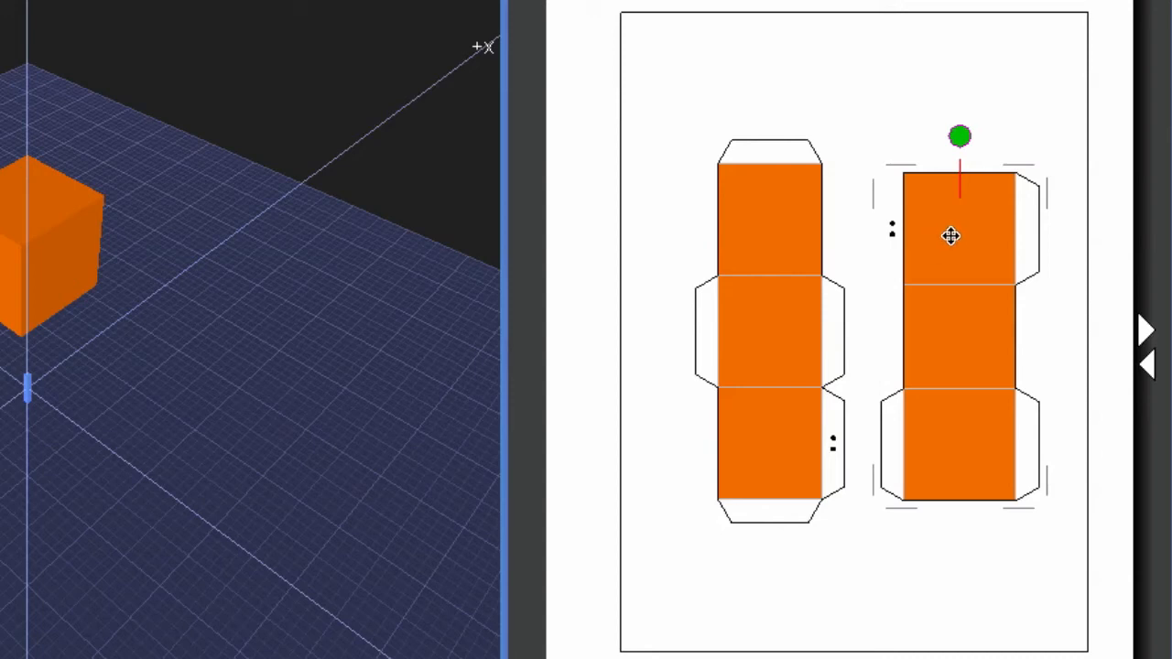
pyautogui.moveTo(964, 253)
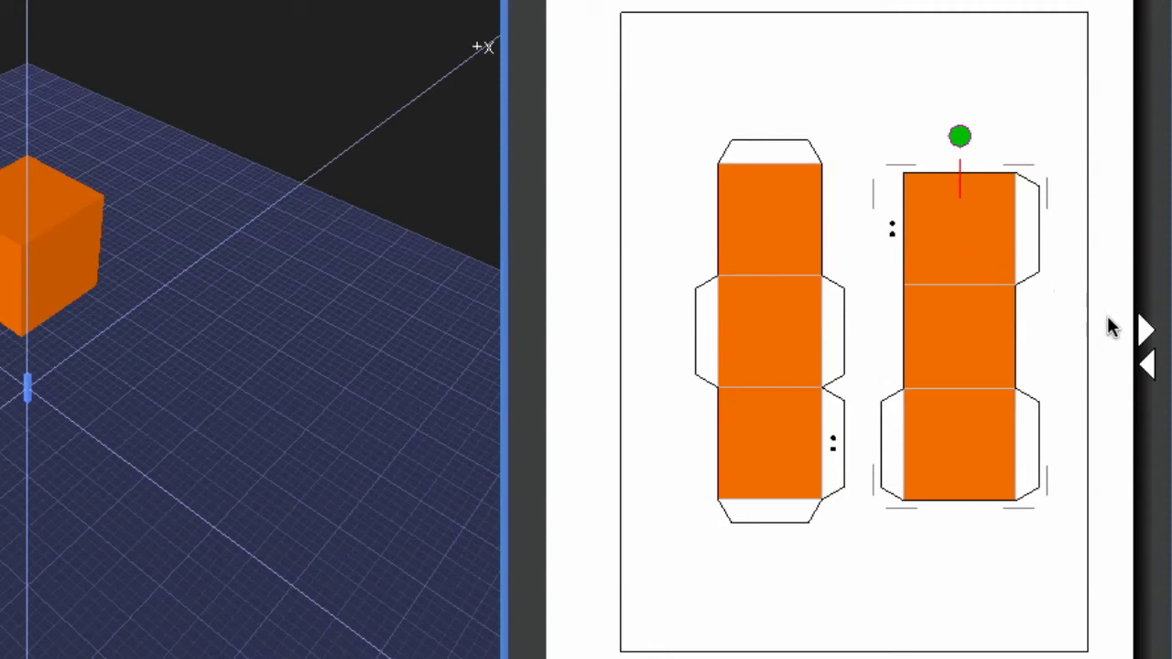
pyautogui.moveTo(1144, 352)
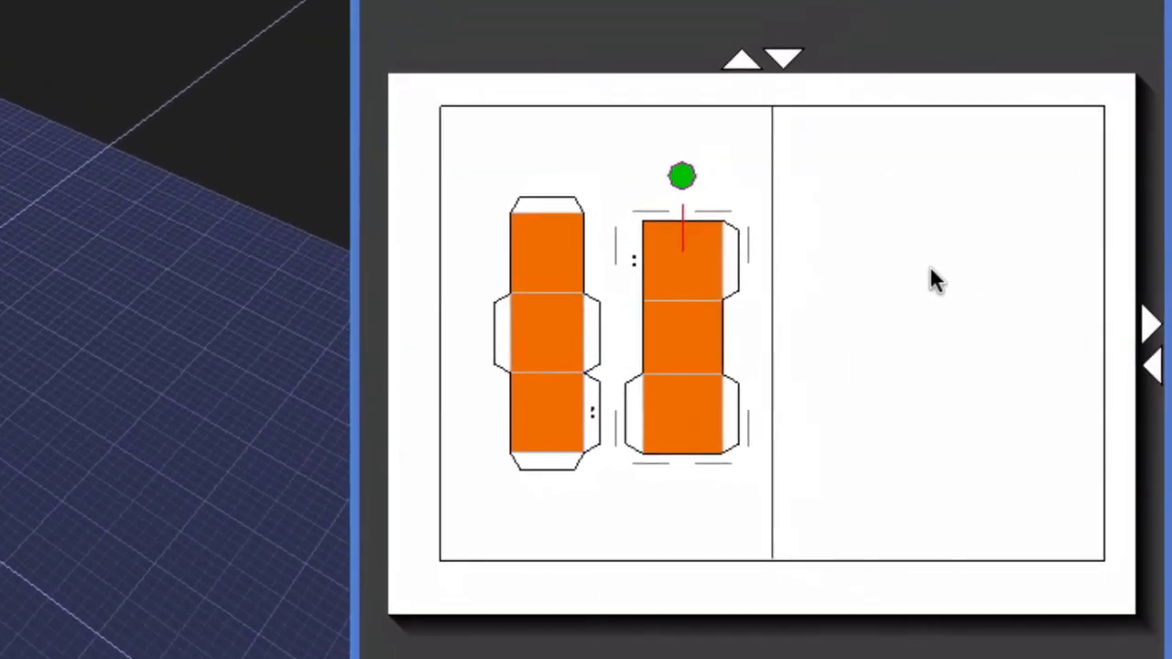
pyautogui.moveTo(686, 329)
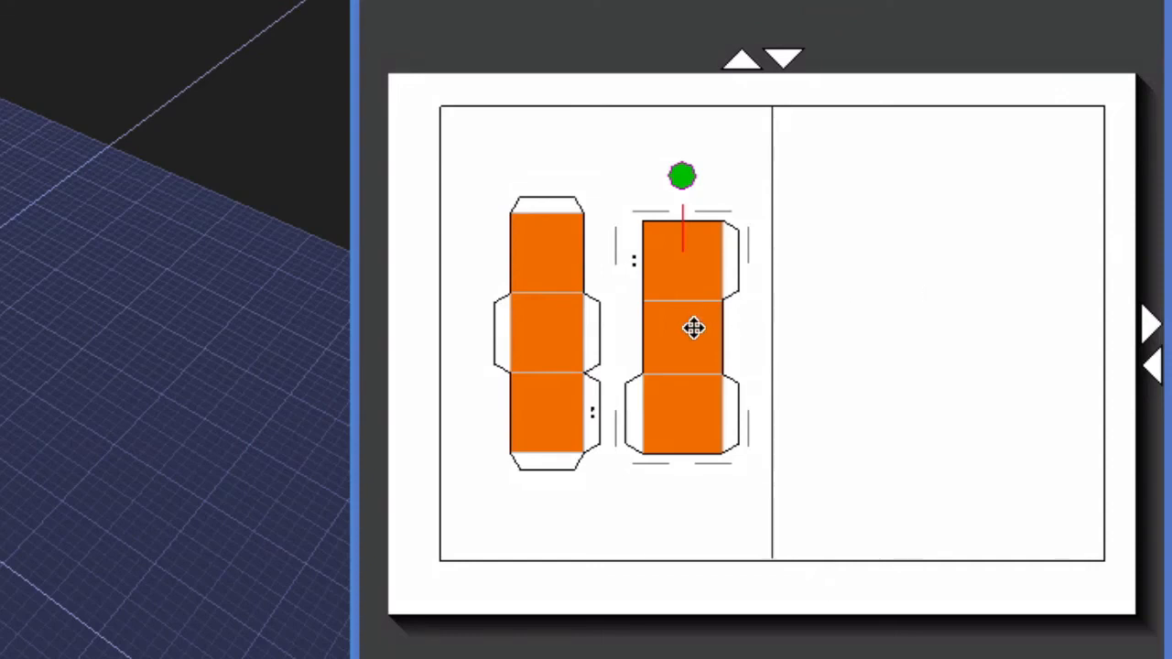
# Move the right-hand three-face strip onto the second print page
pyautogui.moveTo(692, 330); pyautogui.dragTo(907, 327)
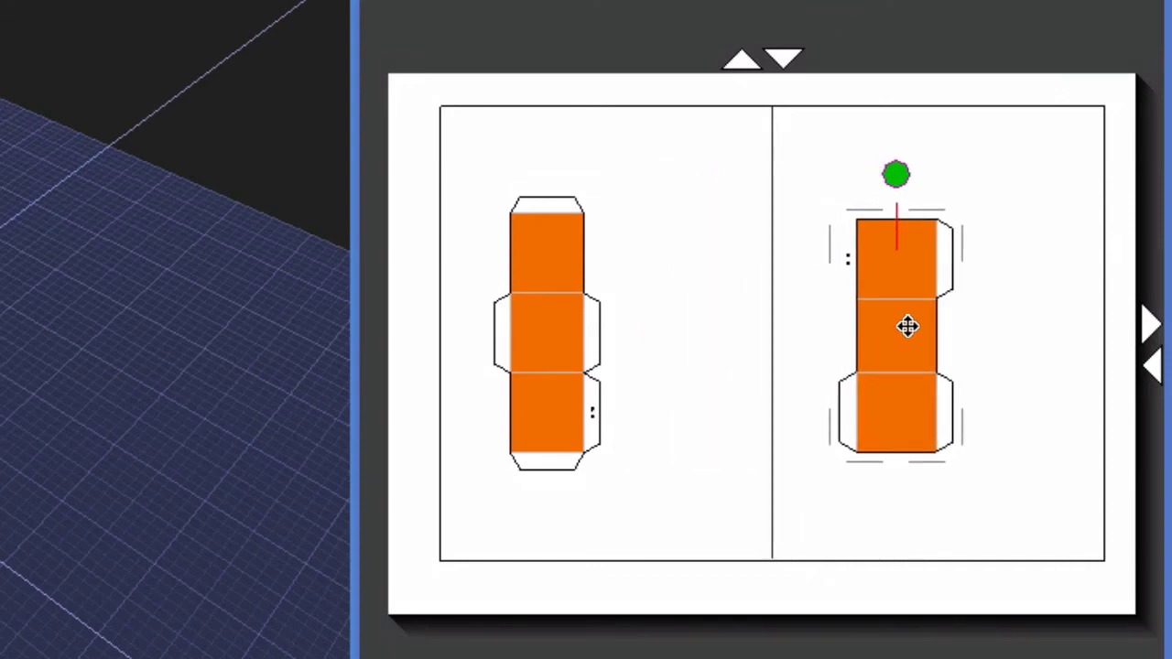